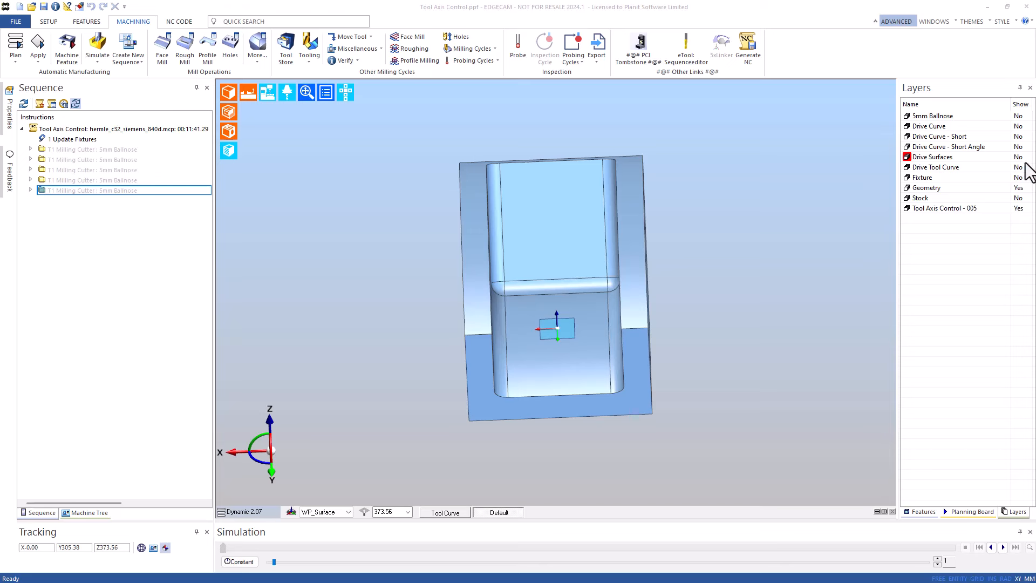
Step: Set the Drive Surfaces layer Show to Yes so the machining surfaces appear
click(1020, 156)
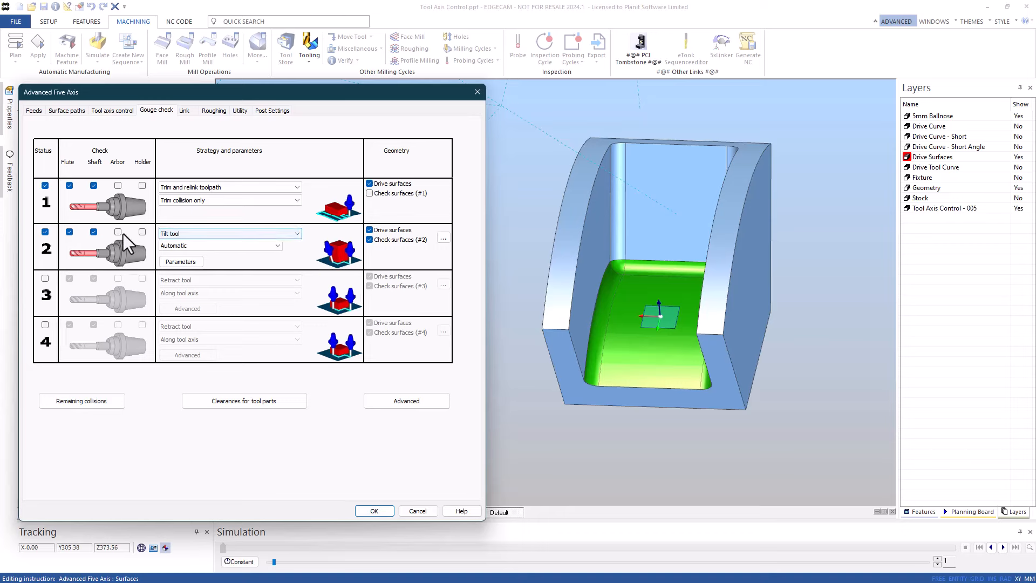
Step: Add the arbor to the row-2 tilt-tool gouge check and open the tilt avoidance parameters
click(141, 232)
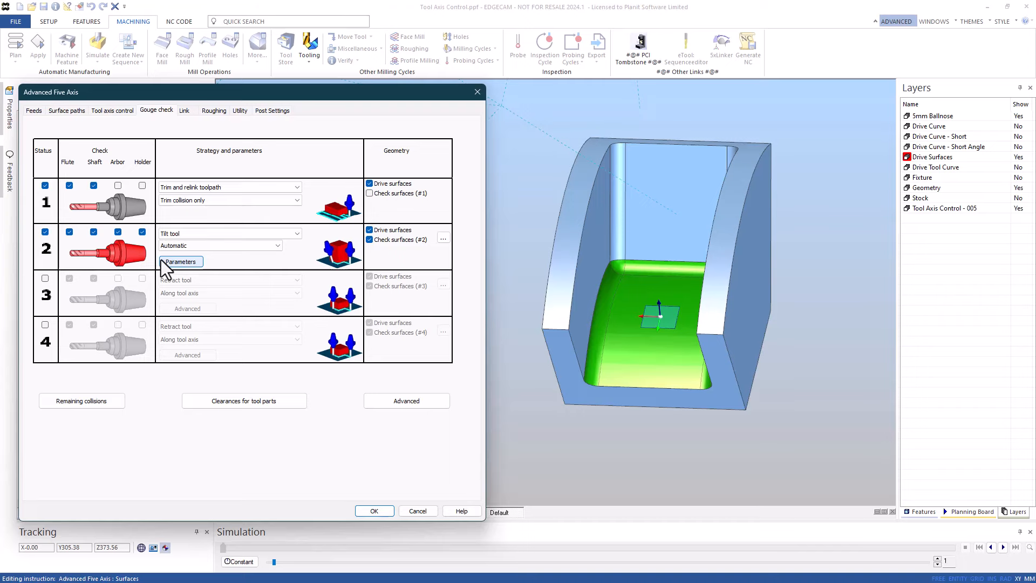
click(374, 511)
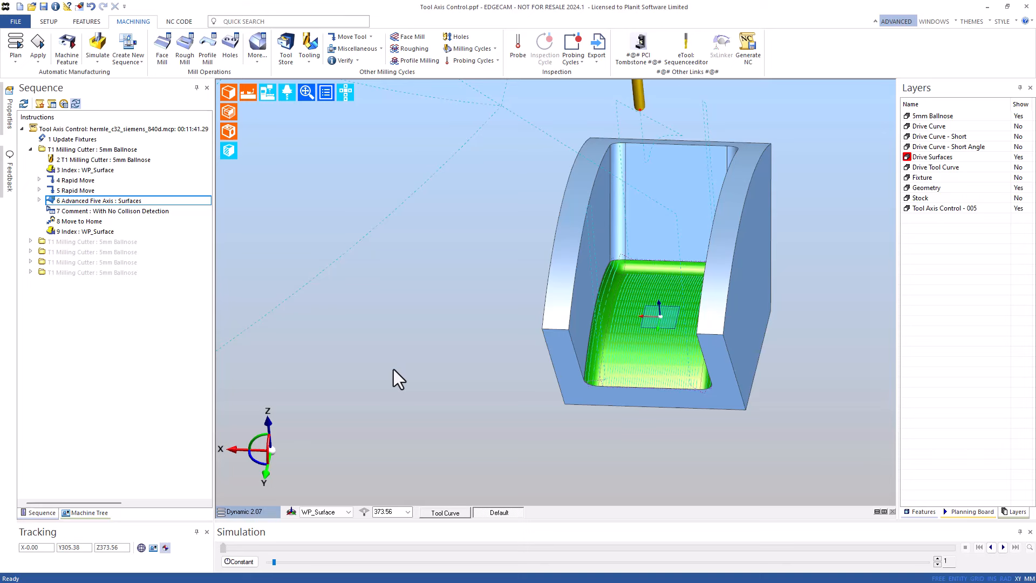
mouse_move(360, 304)
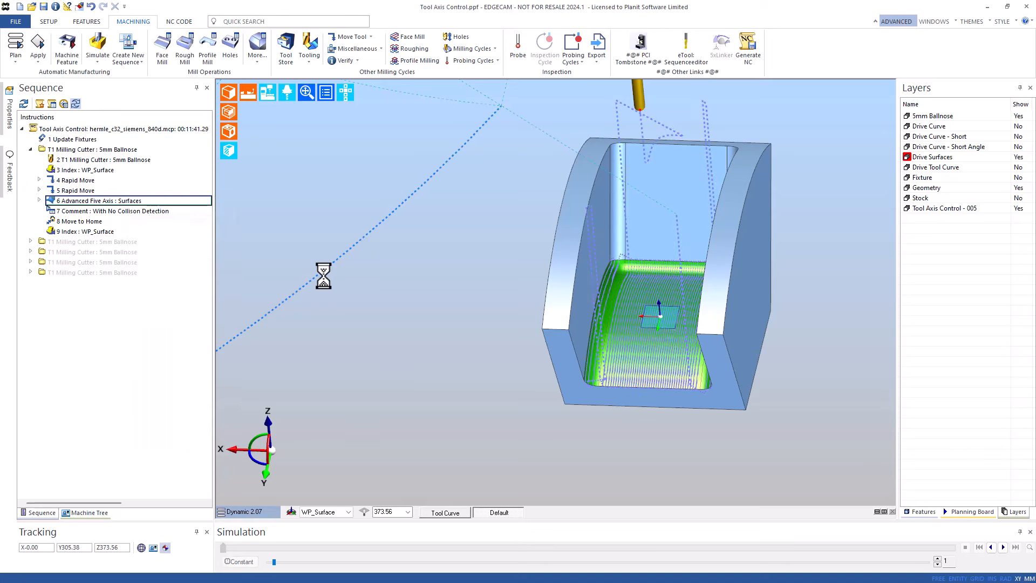
Step: Play and pause the five-axis toolpath simulation to watch the holder tilt over the floor
click(1002, 548)
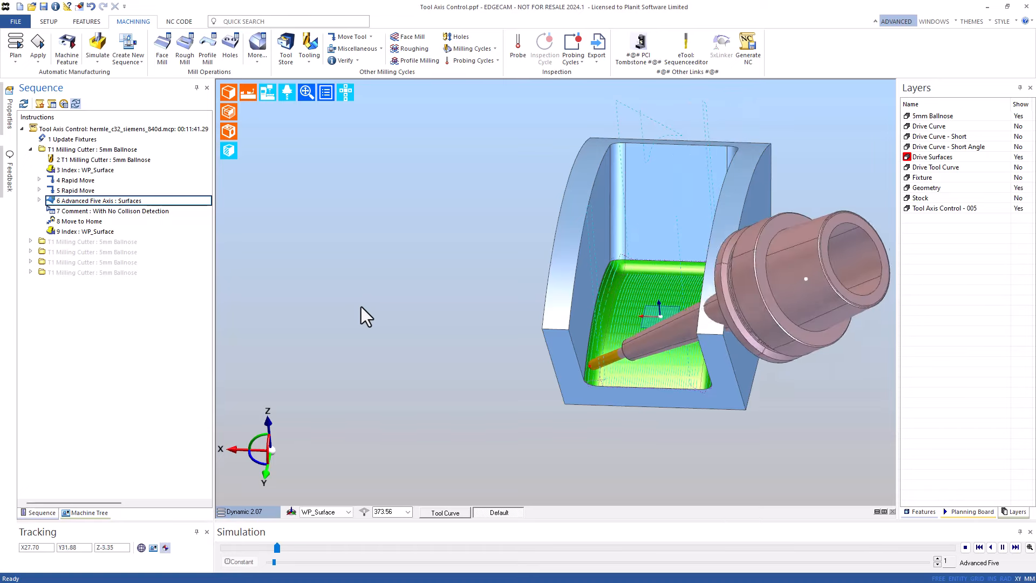
click(1002, 546)
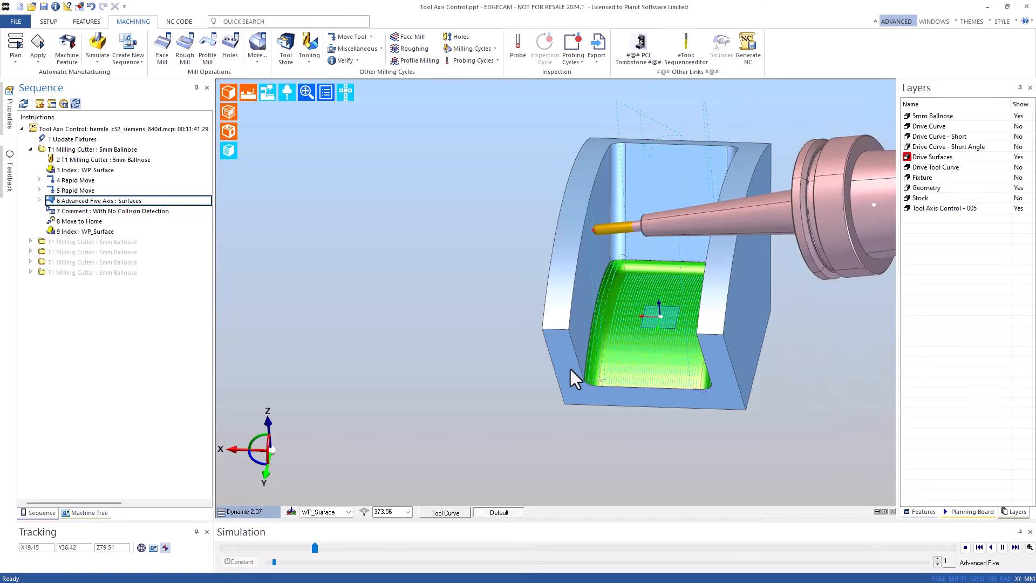
click(1001, 548)
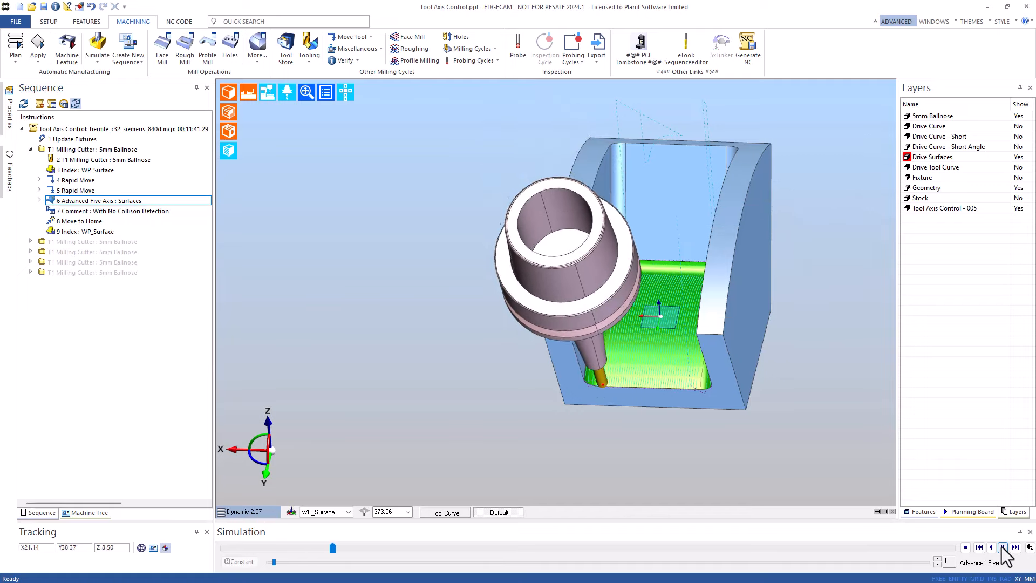
click(1003, 548)
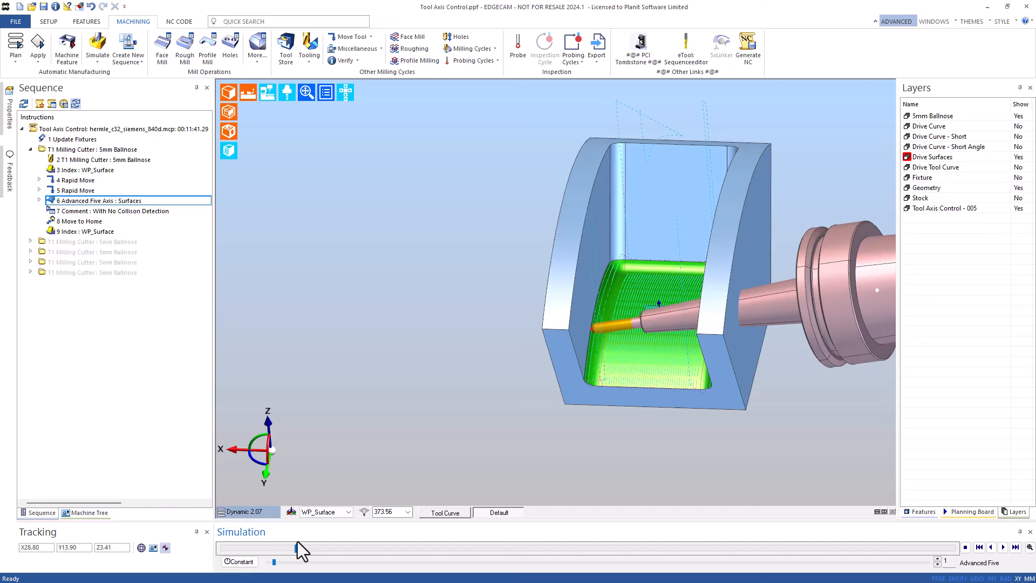
Step: Simulate the Advanced Five Axis: Surfaces operation and expand the Tilted Through Point group
right_click(98, 200)
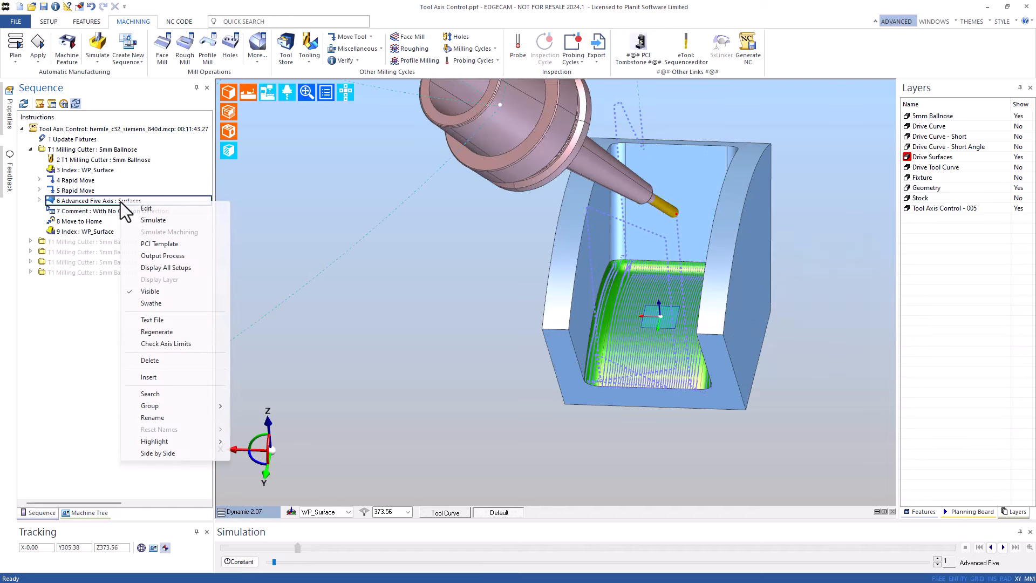
mouse_move(153, 220)
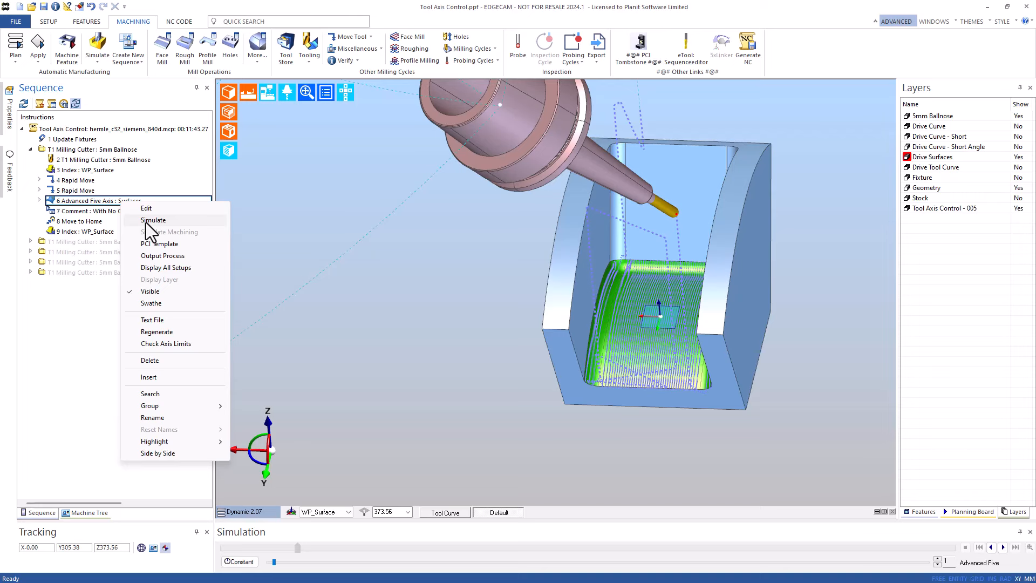
click(153, 220)
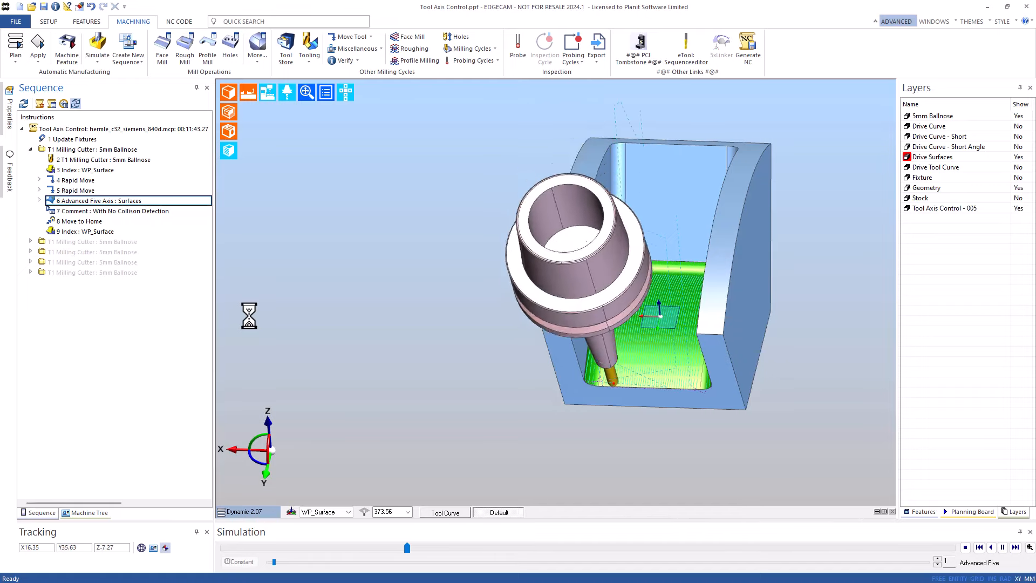
double_click(99, 200)
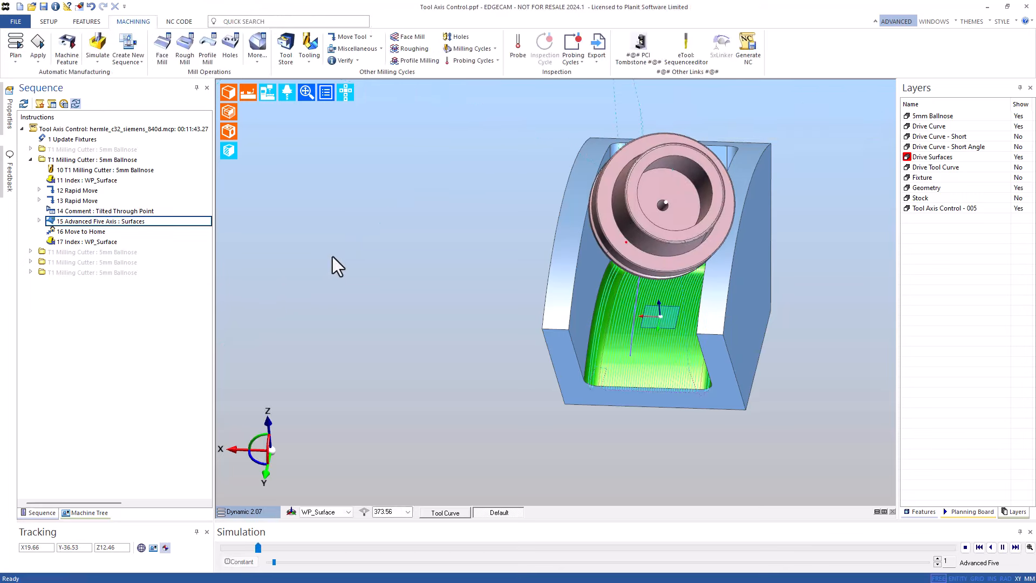
Step: Use the Simulation bar control while reviewing the Tilted Through Curve, Long Drive Curve group
click(1002, 547)
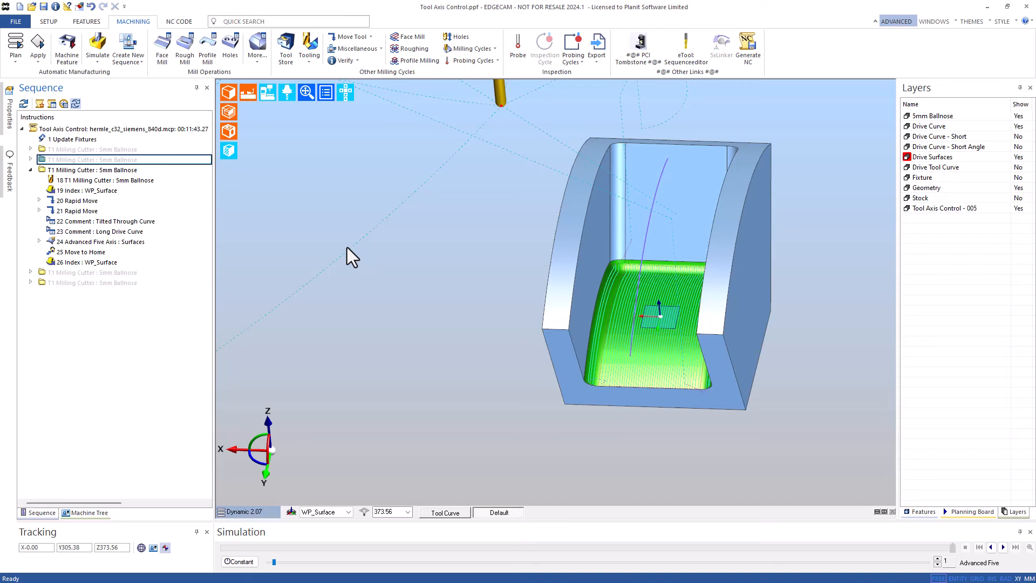
Step: Simulate the long drive curve five-axis surfaces toolpath
right_click(100, 241)
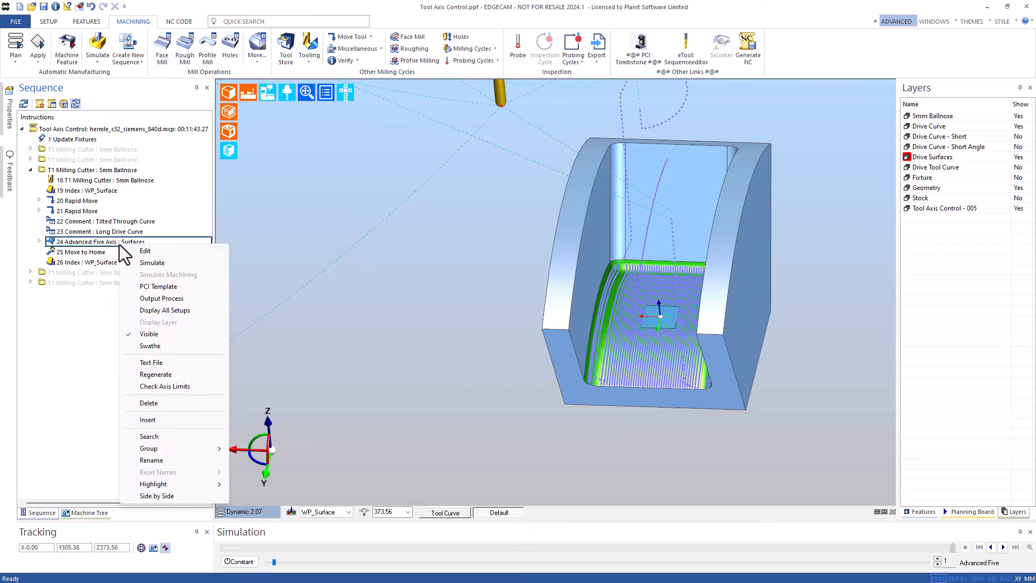
click(152, 262)
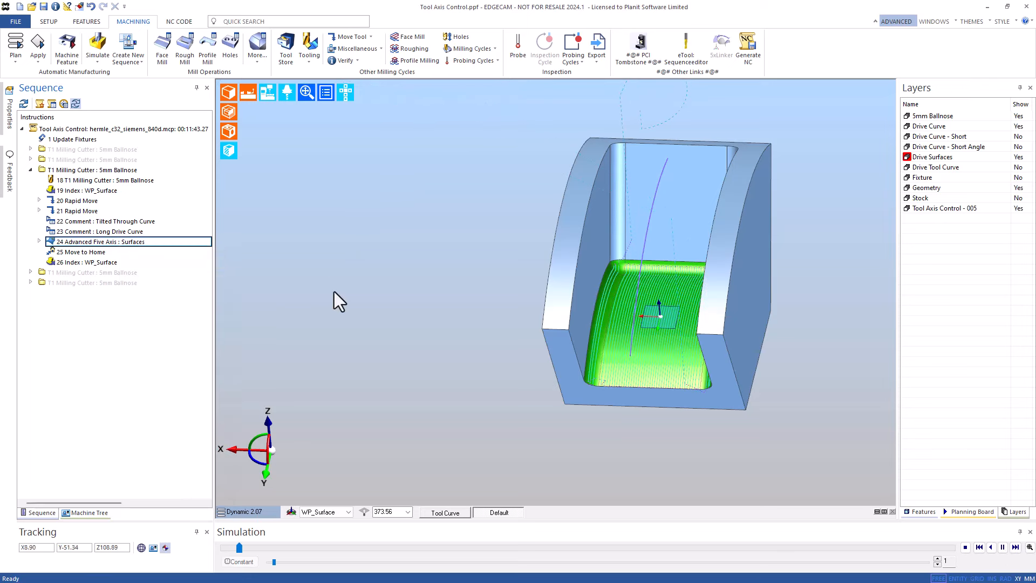
click(1002, 547)
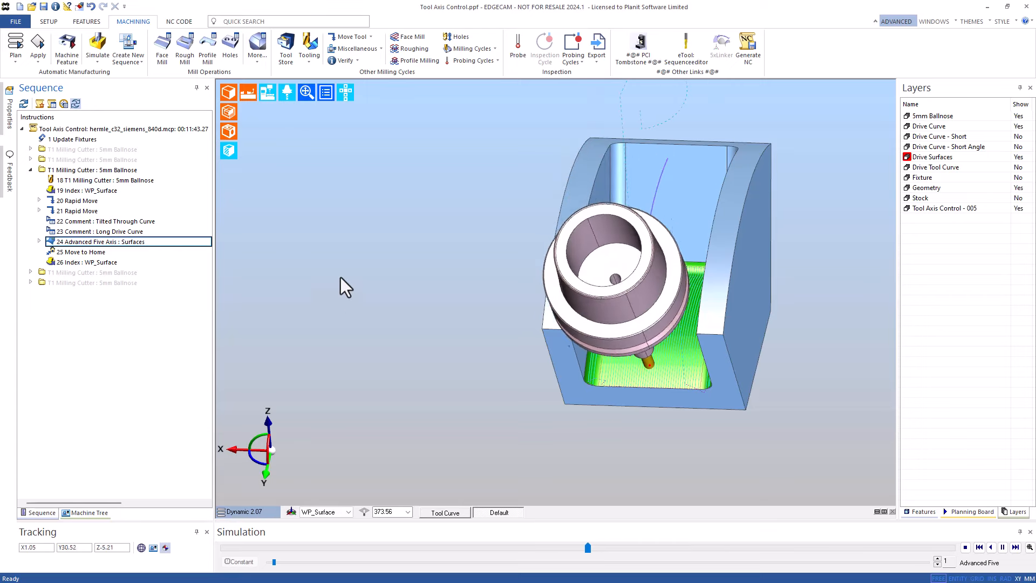
Step: Review the operation's settings and gouge check tab, then close the dialog
double_click(101, 243)
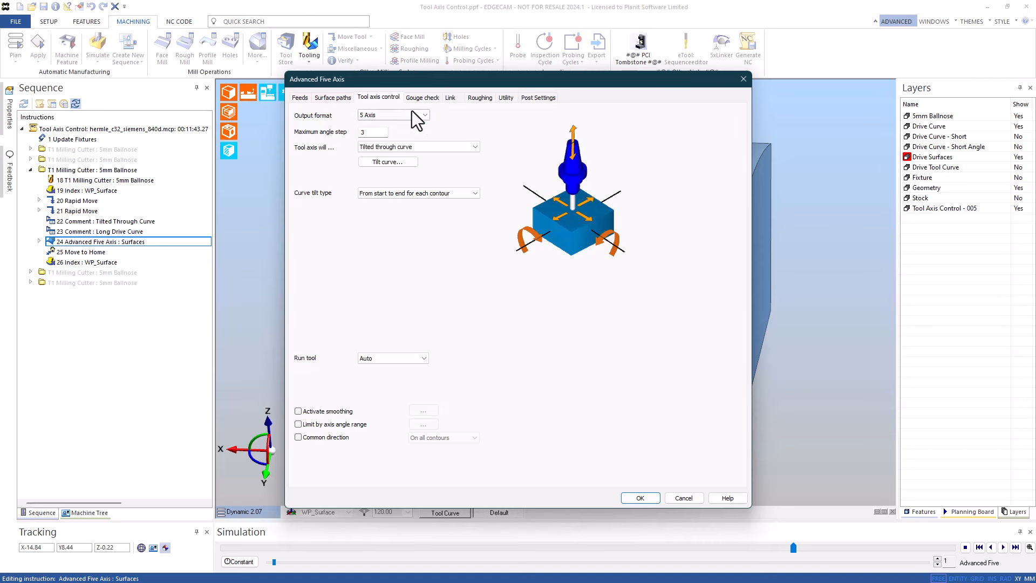
click(422, 97)
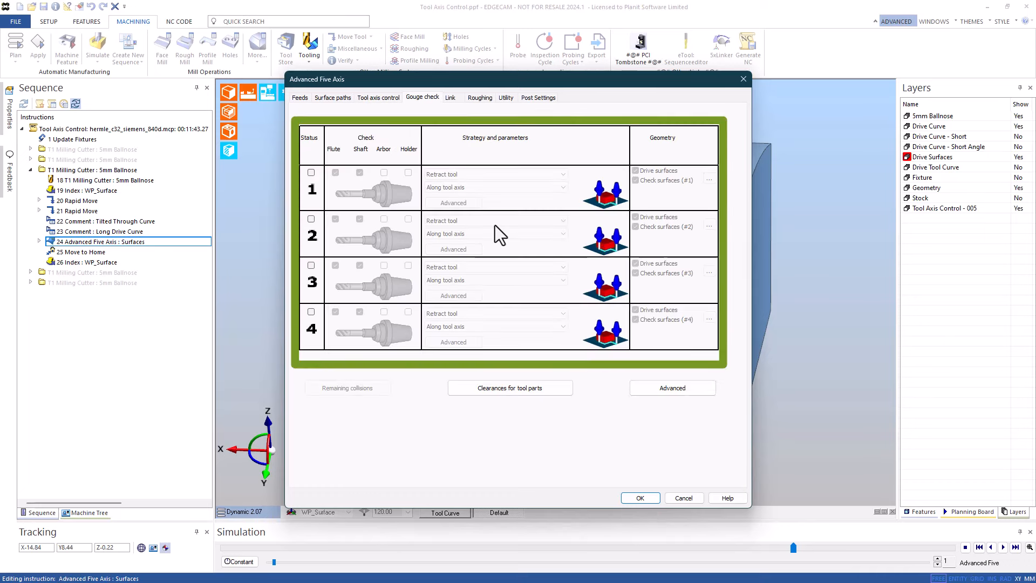
click(639, 498)
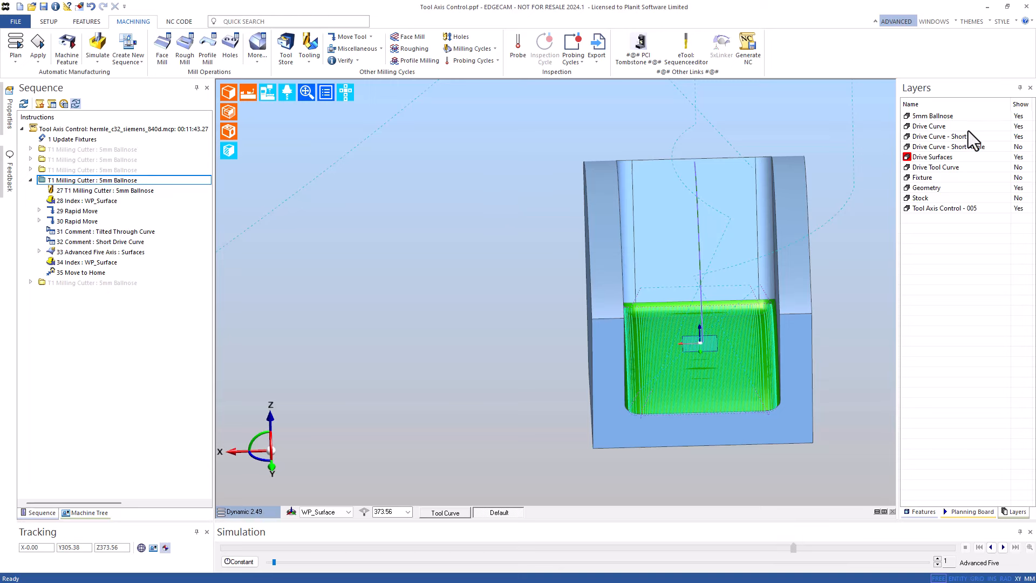
mouse_move(957, 136)
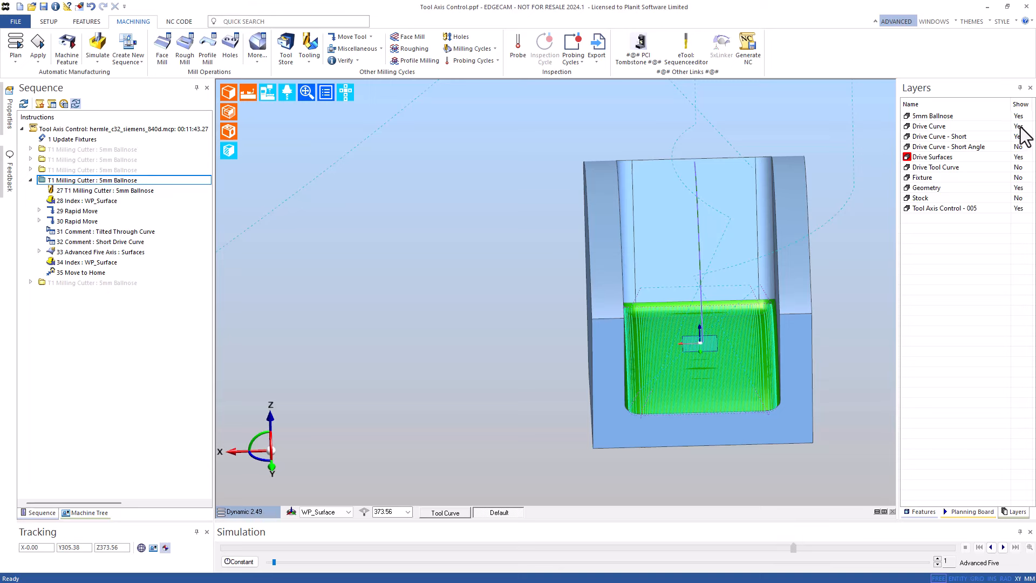
Step: Set the long Drive Curve layer Show to No and switch to an isometric view
click(1019, 126)
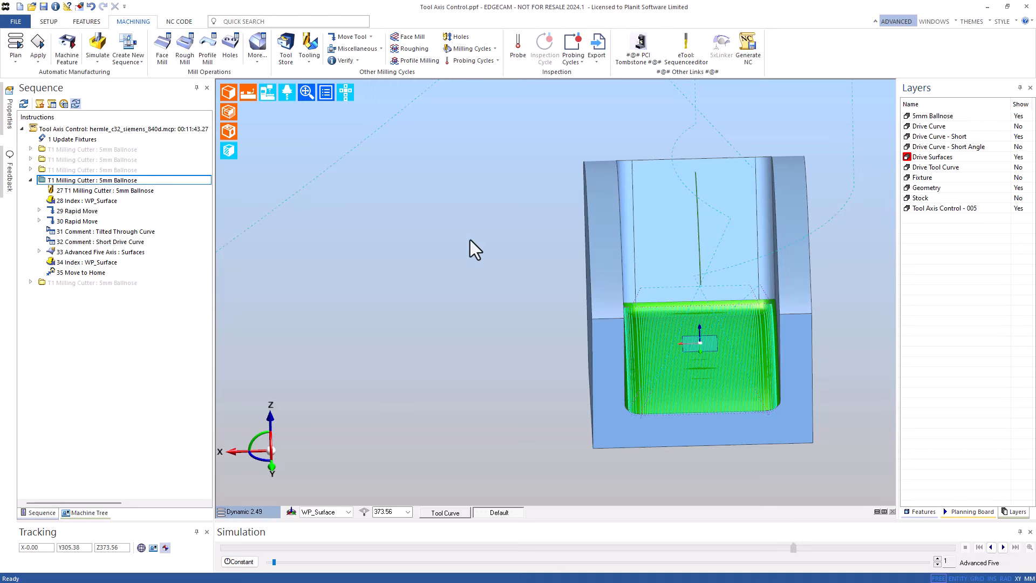
click(345, 92)
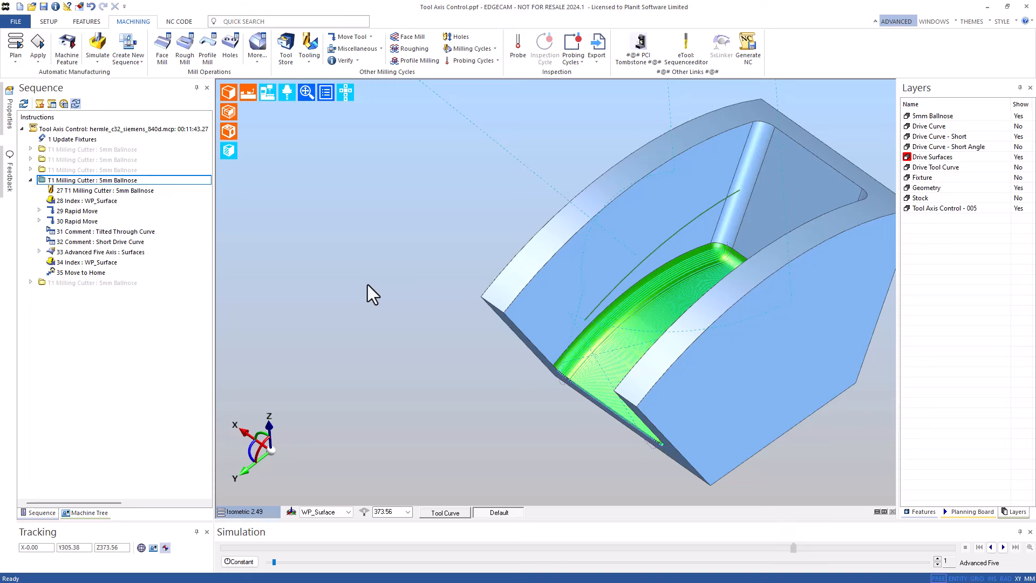
mouse_move(408, 166)
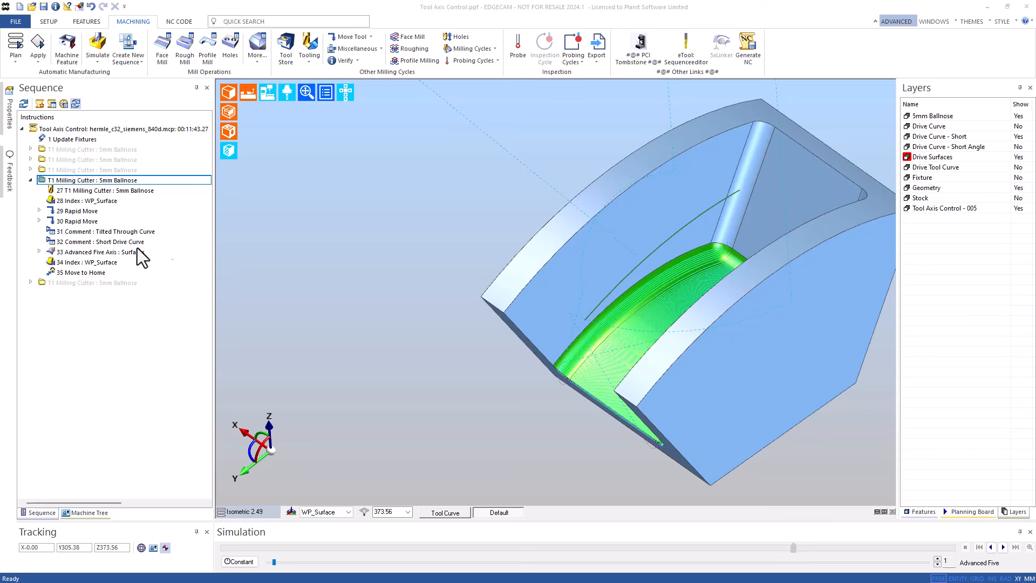
Step: Simulate instruction 33 Advanced Five Axis: Surfaces using the short drive curve
click(989, 547)
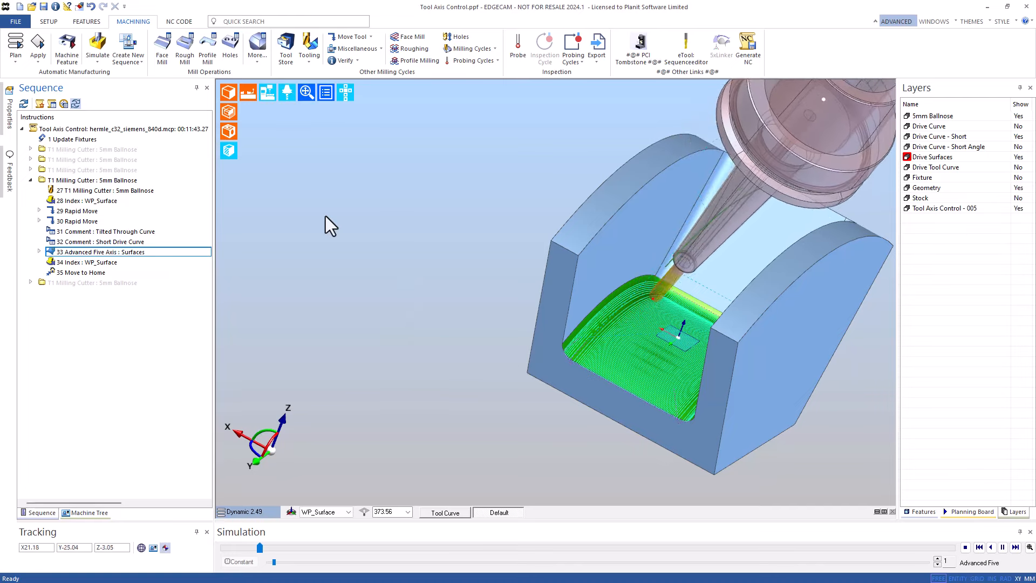
click(1003, 547)
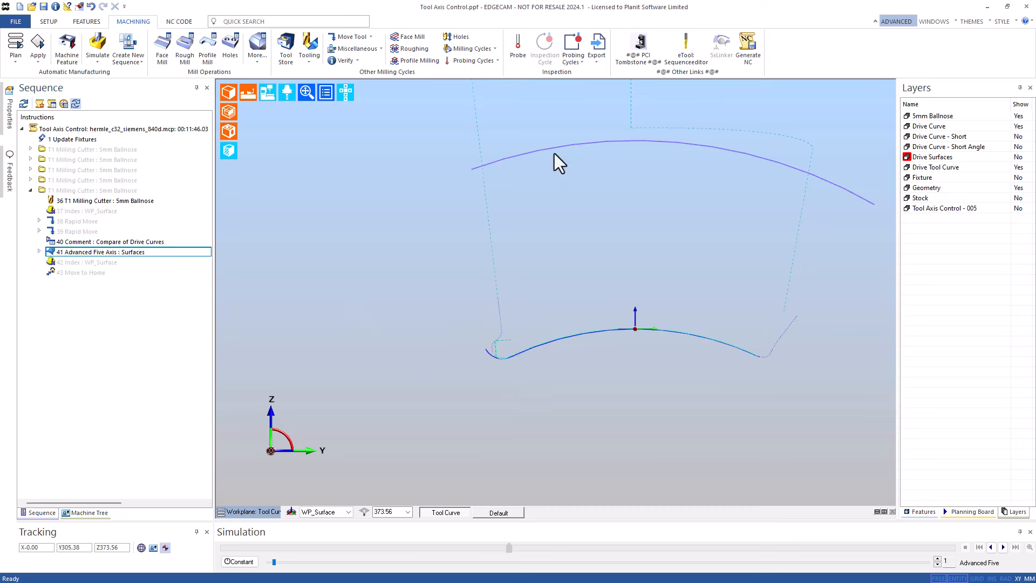
mouse_move(429, 201)
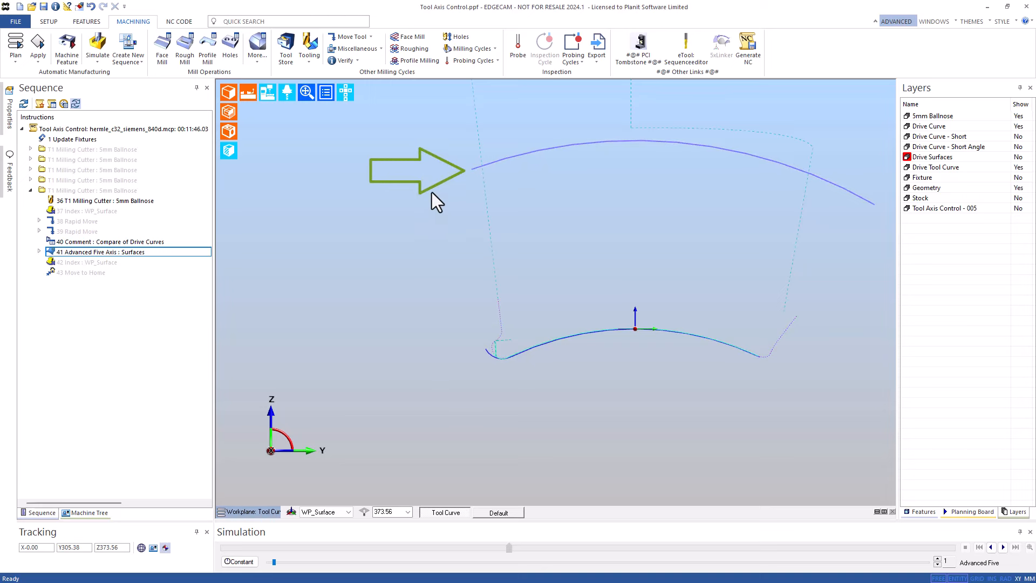
mouse_move(415, 217)
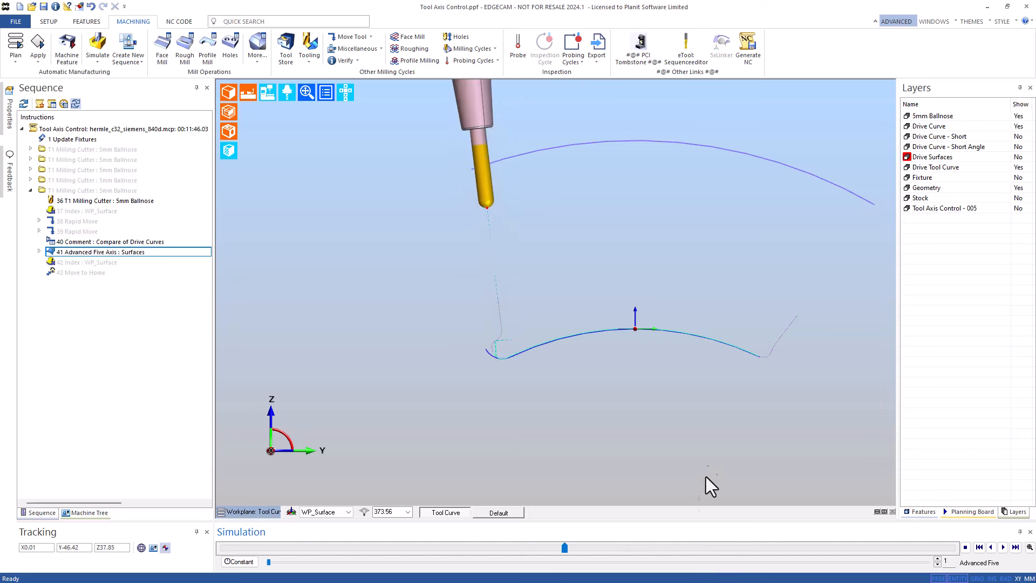
mouse_move(700, 430)
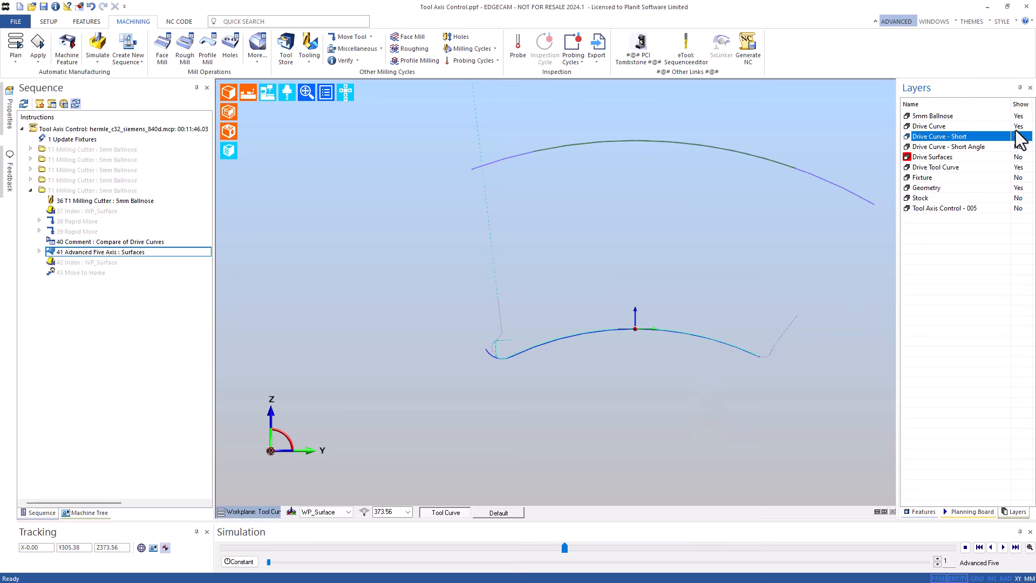
Step: Hide the long Drive Curve layer and bring up actions for instruction 41 Advanced Five Axis: Surfaces
click(1019, 136)
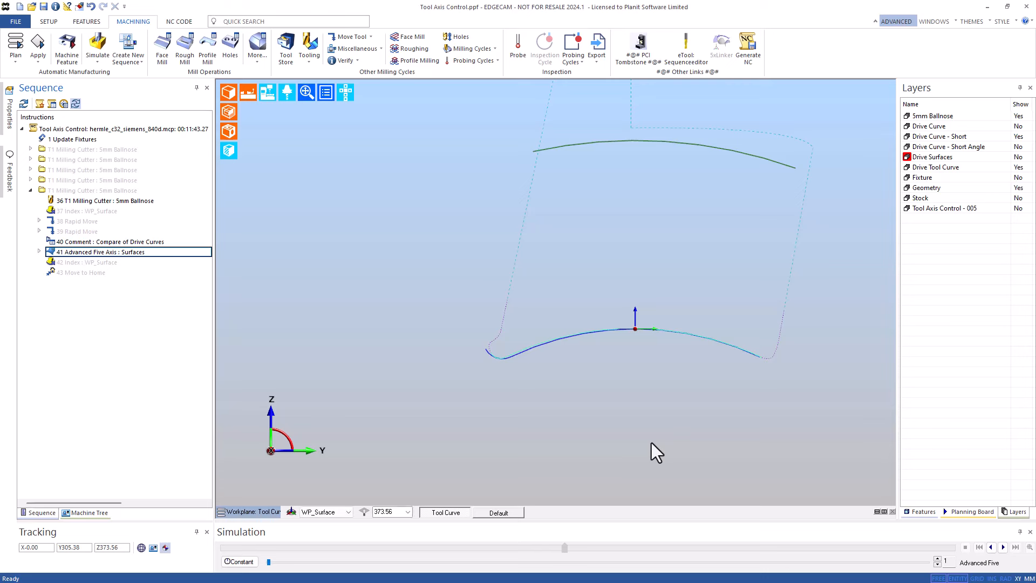
mouse_move(492, 353)
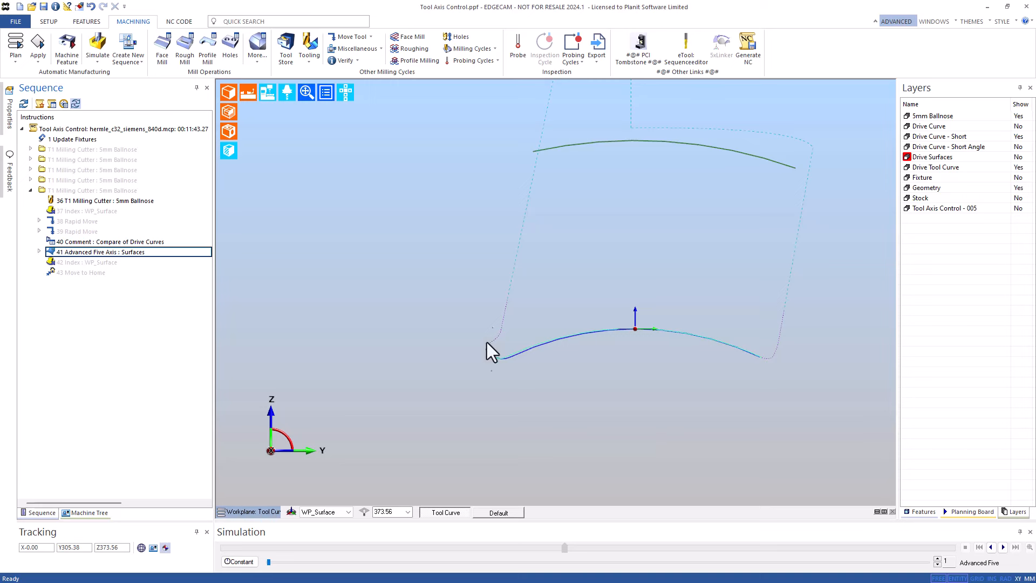
mouse_move(350, 367)
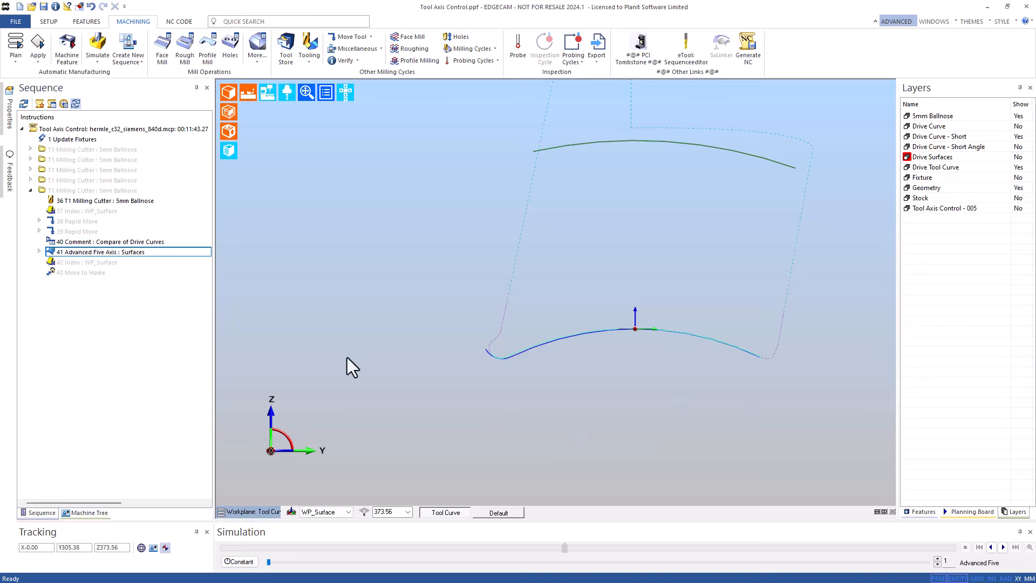
right_click(99, 252)
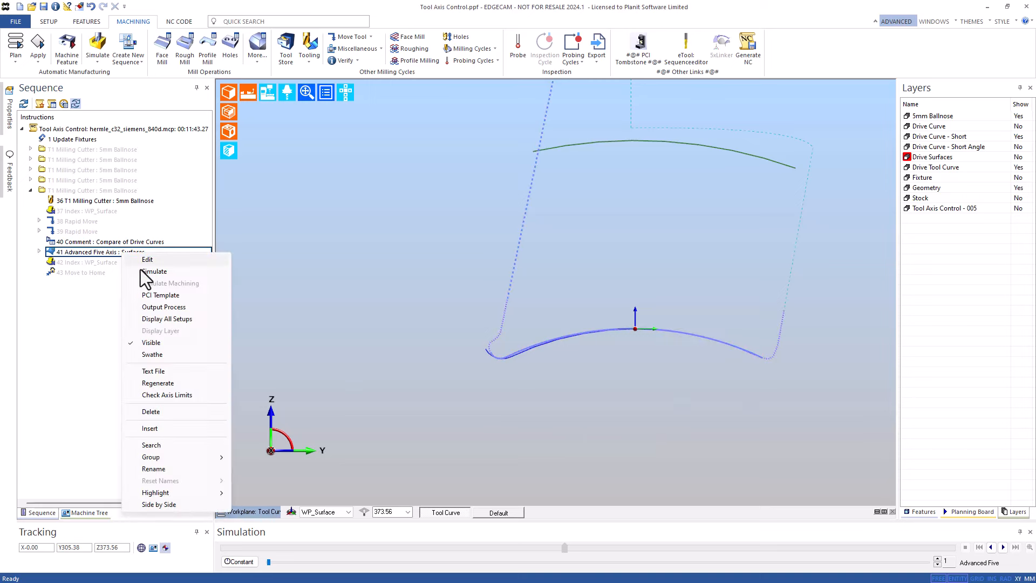